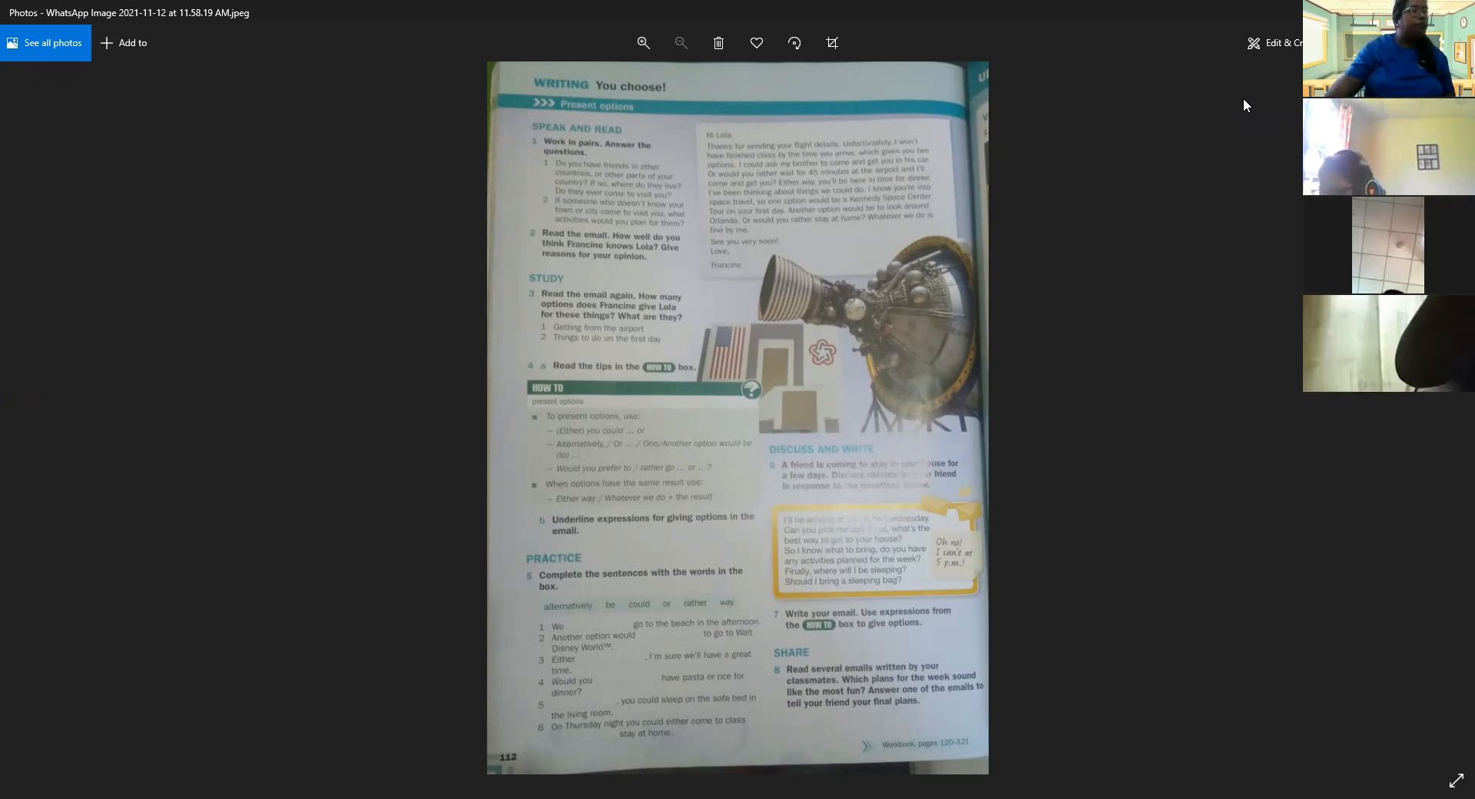
mouse_move(692, 141)
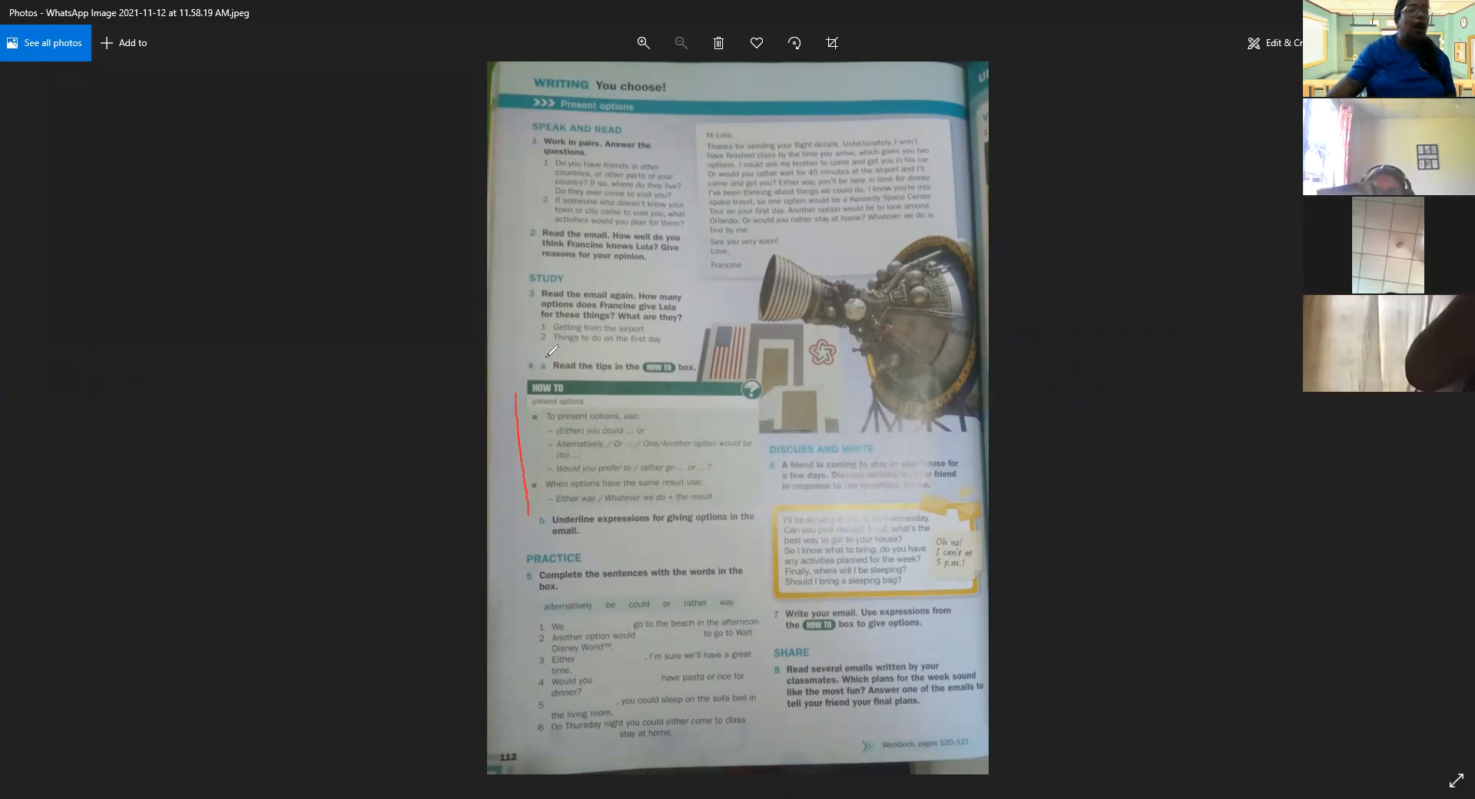
mouse_move(338, 288)
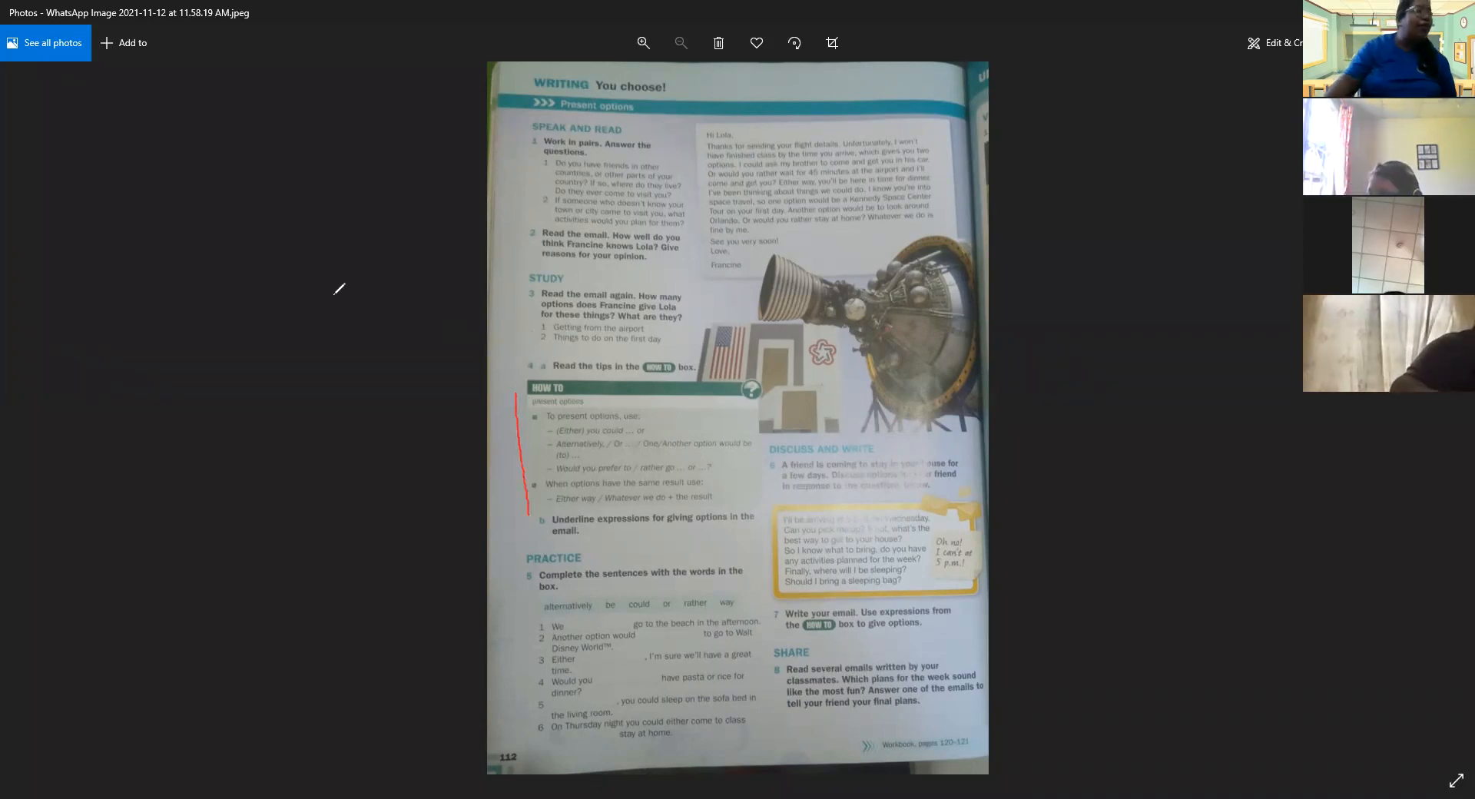
mouse_move(525, 434)
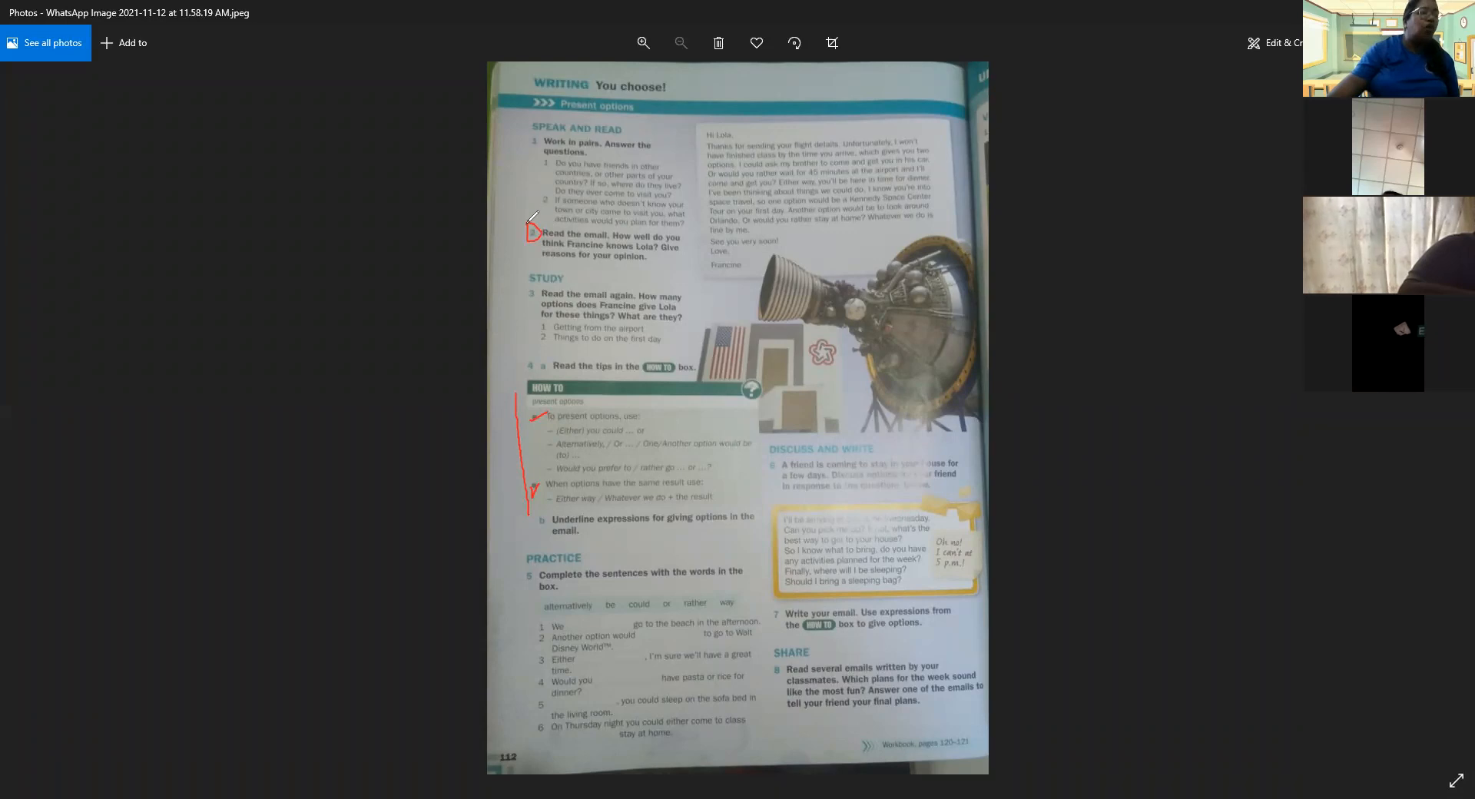
mouse_move(676, 146)
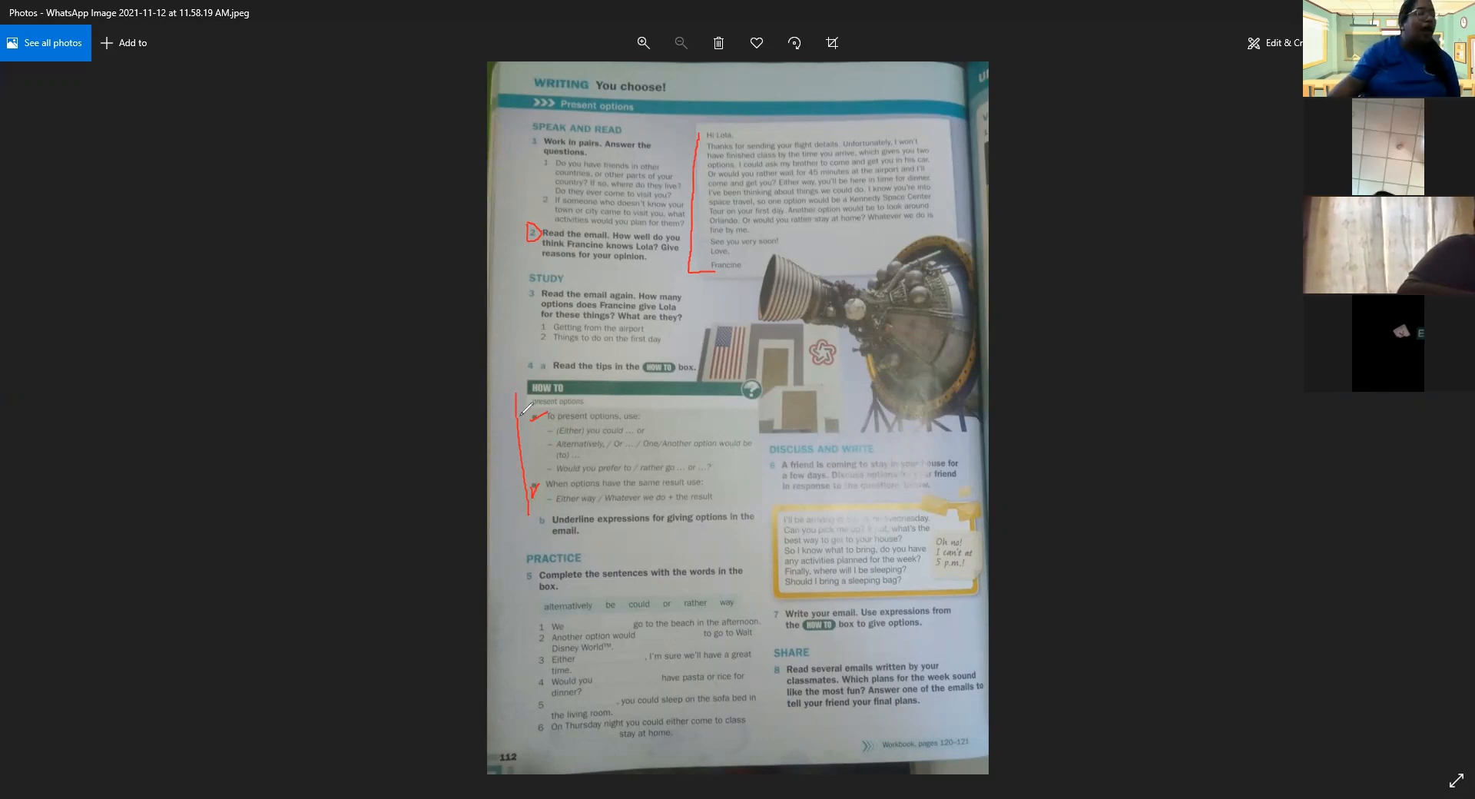
mouse_move(644, 413)
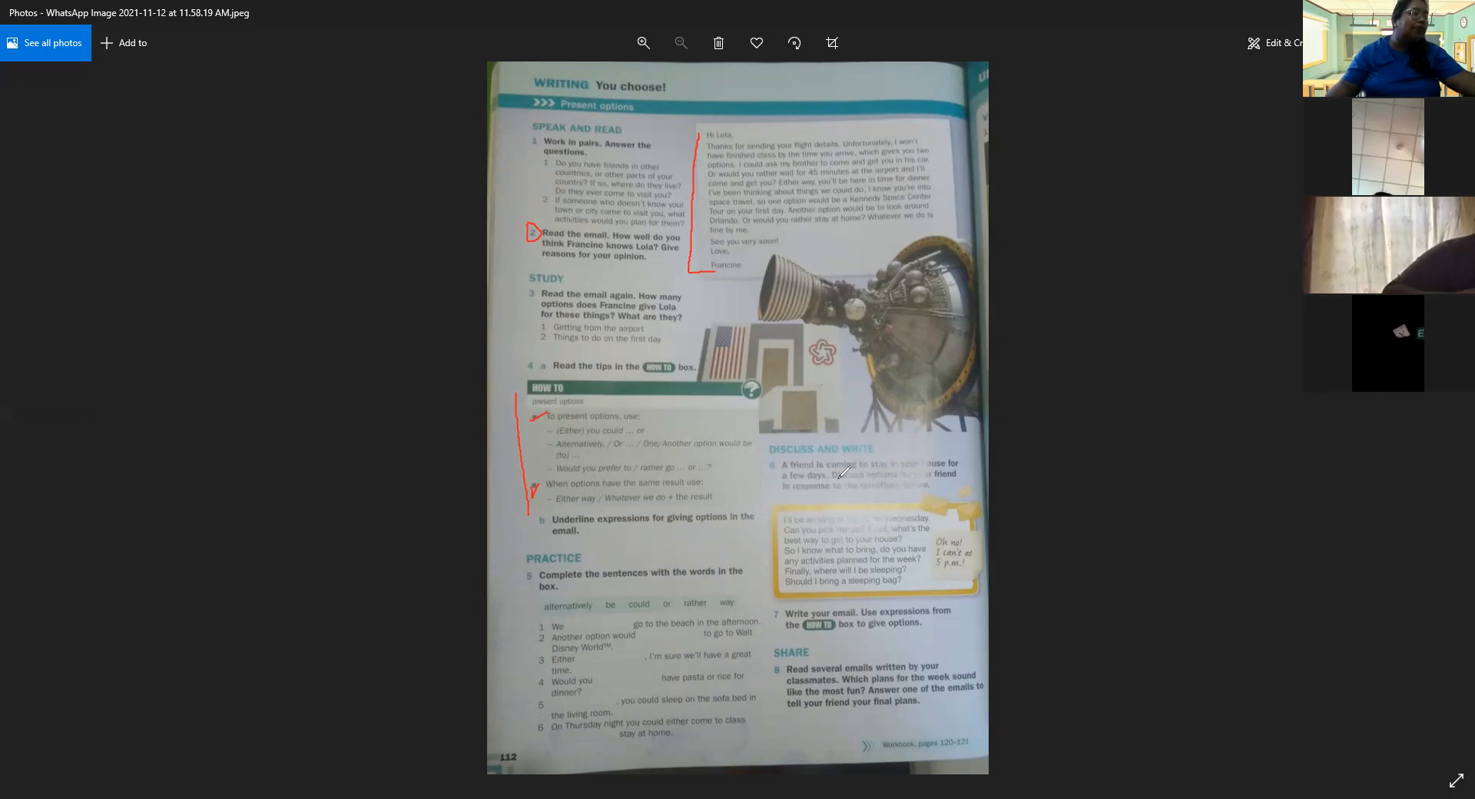
mouse_move(719, 150)
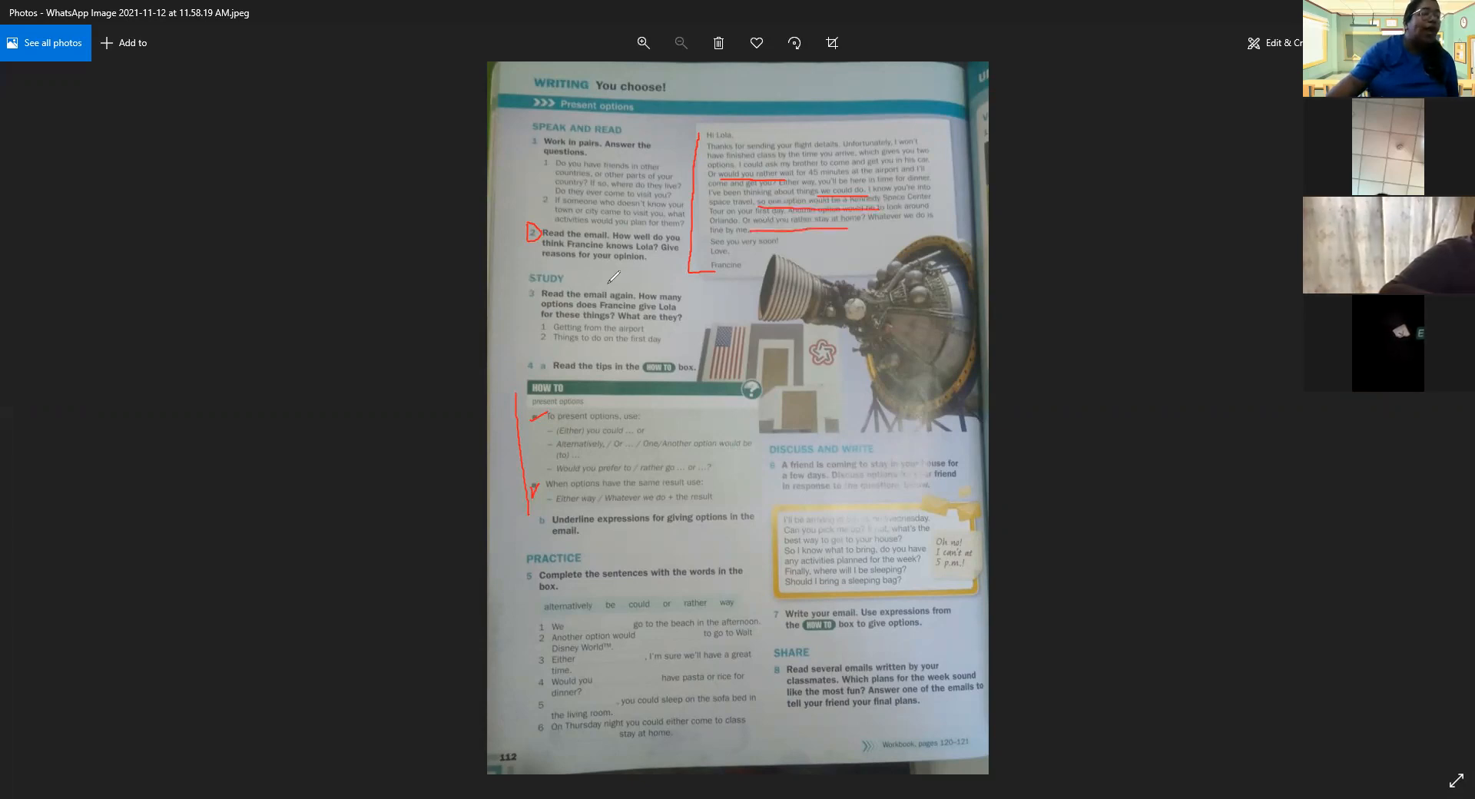
mouse_move(414, 447)
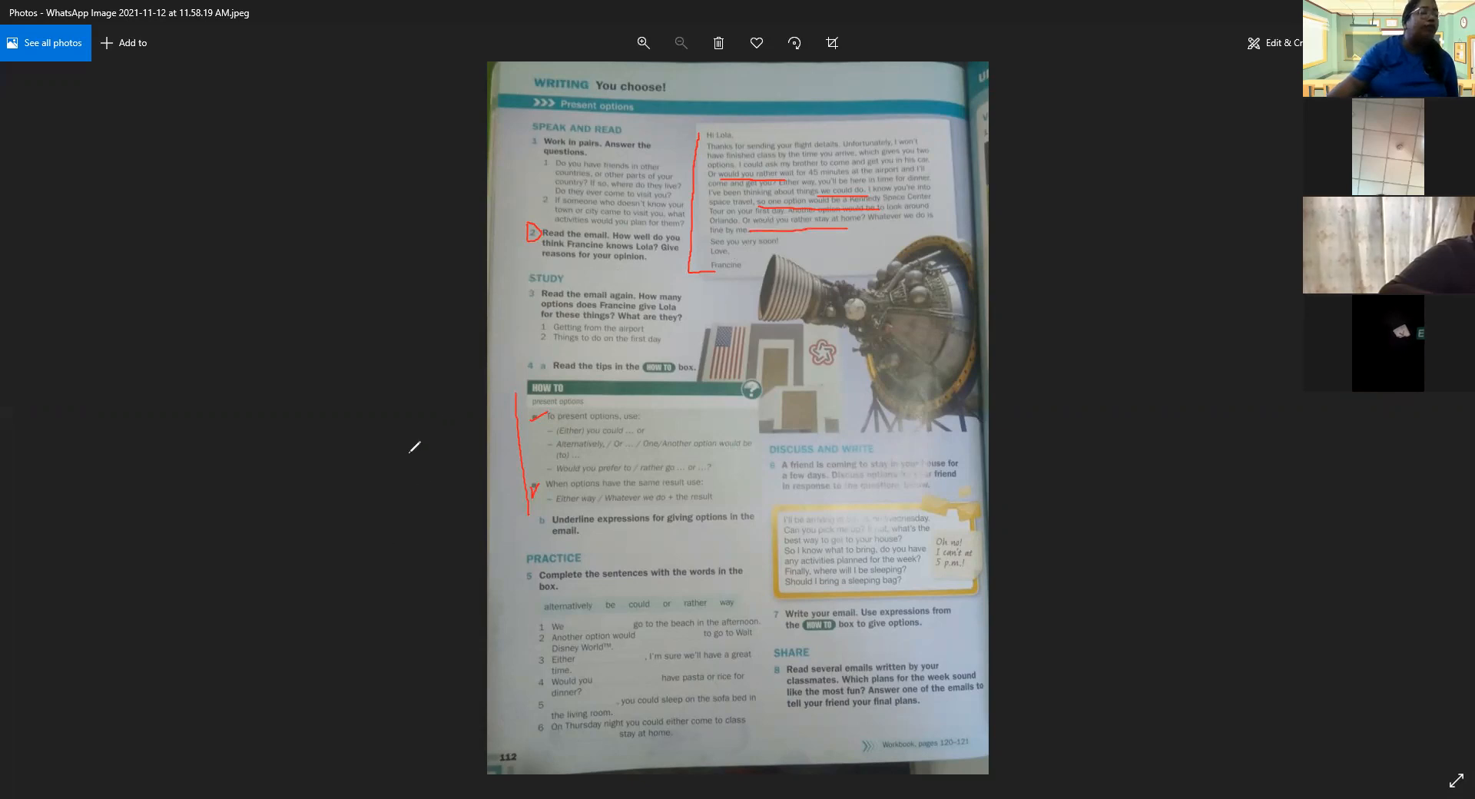
mouse_move(562, 453)
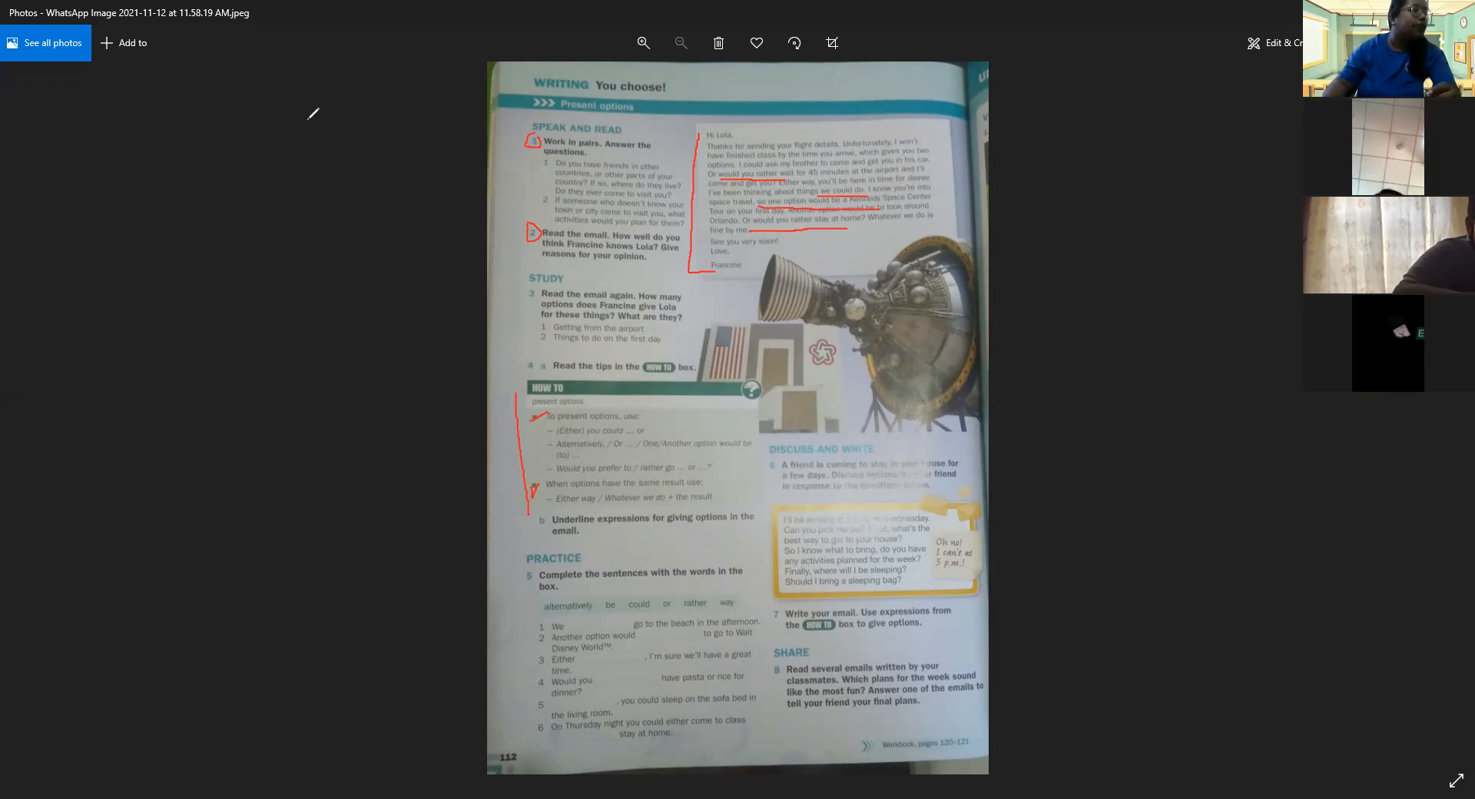
mouse_move(381, 285)
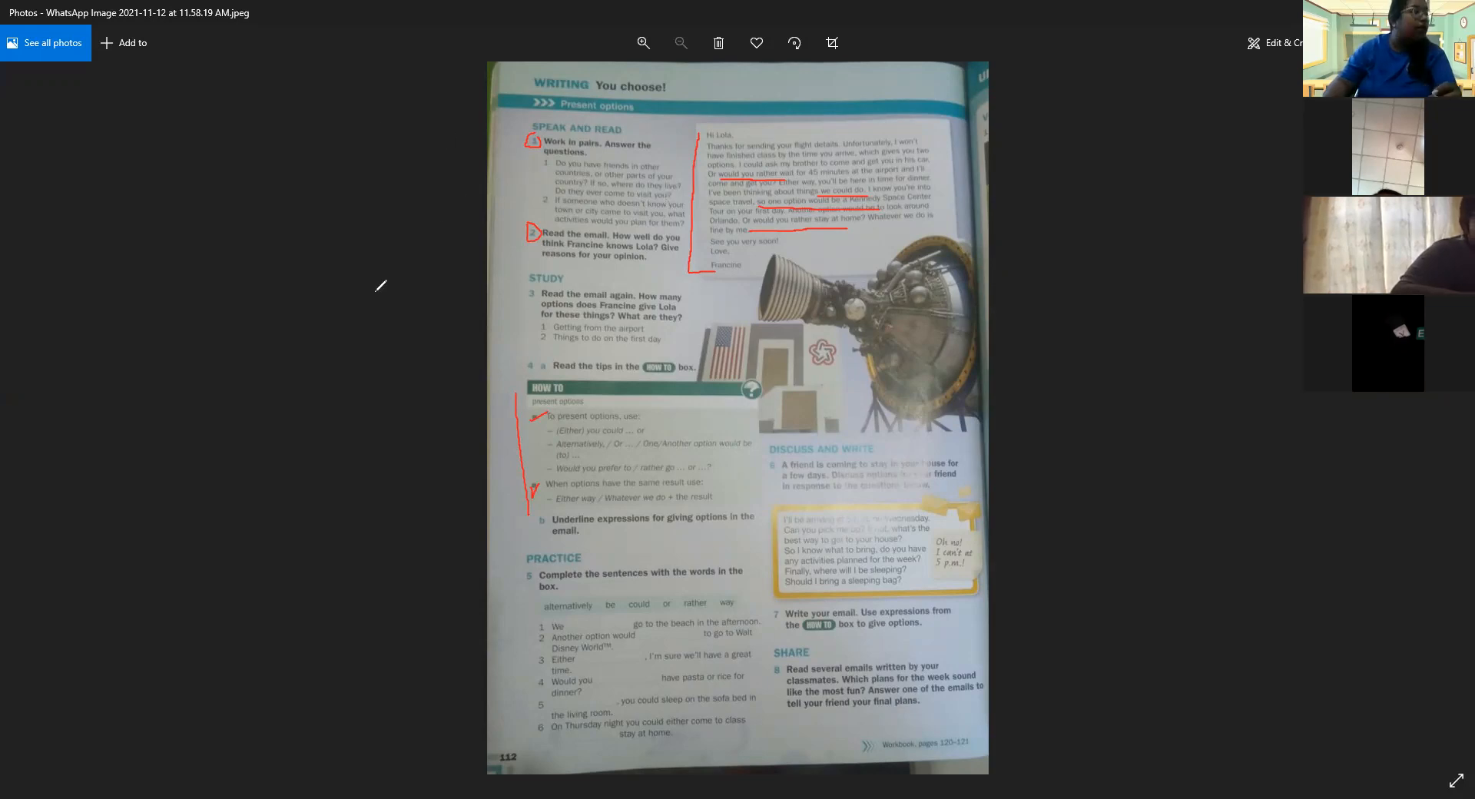
mouse_move(284, 157)
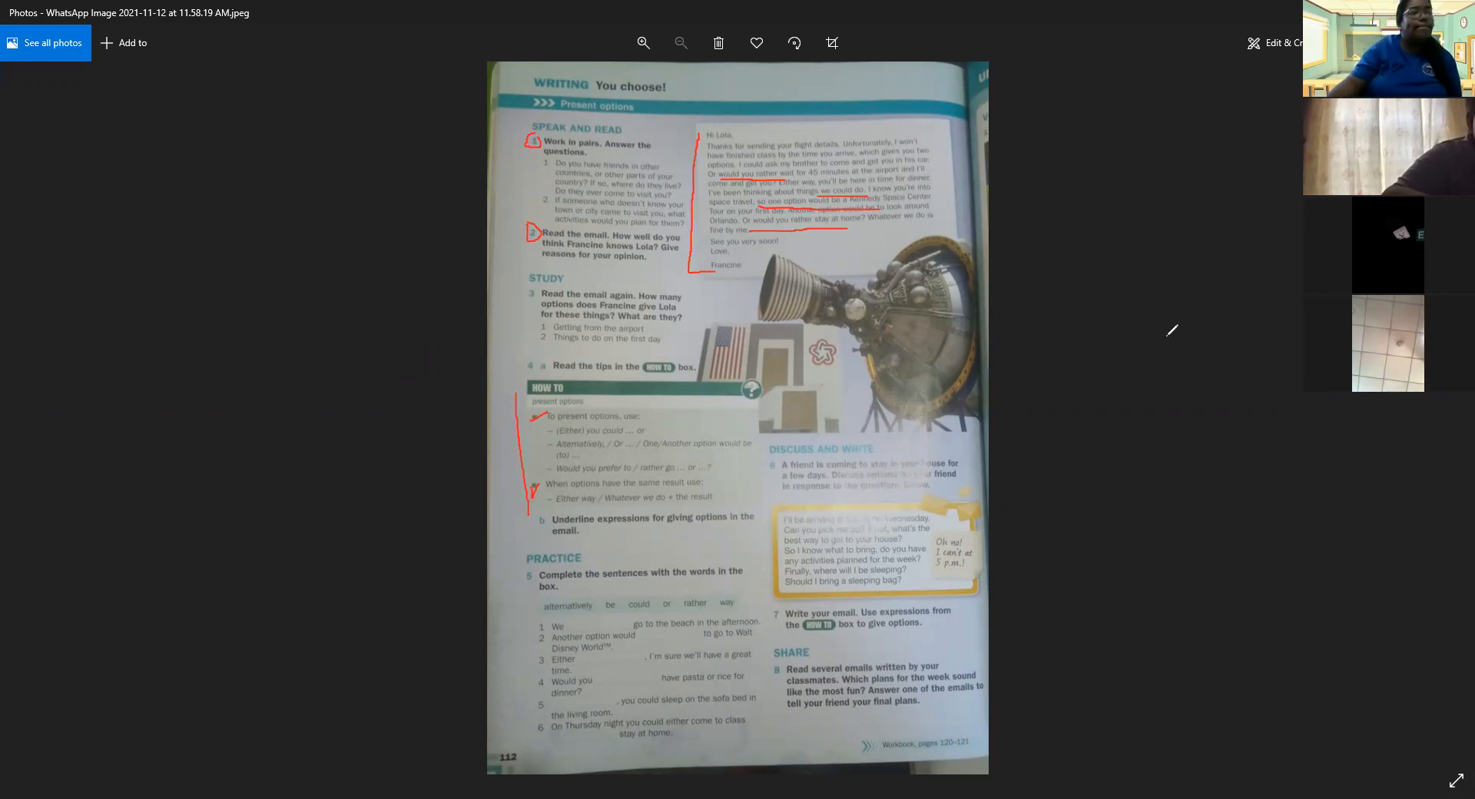
mouse_move(1271, 489)
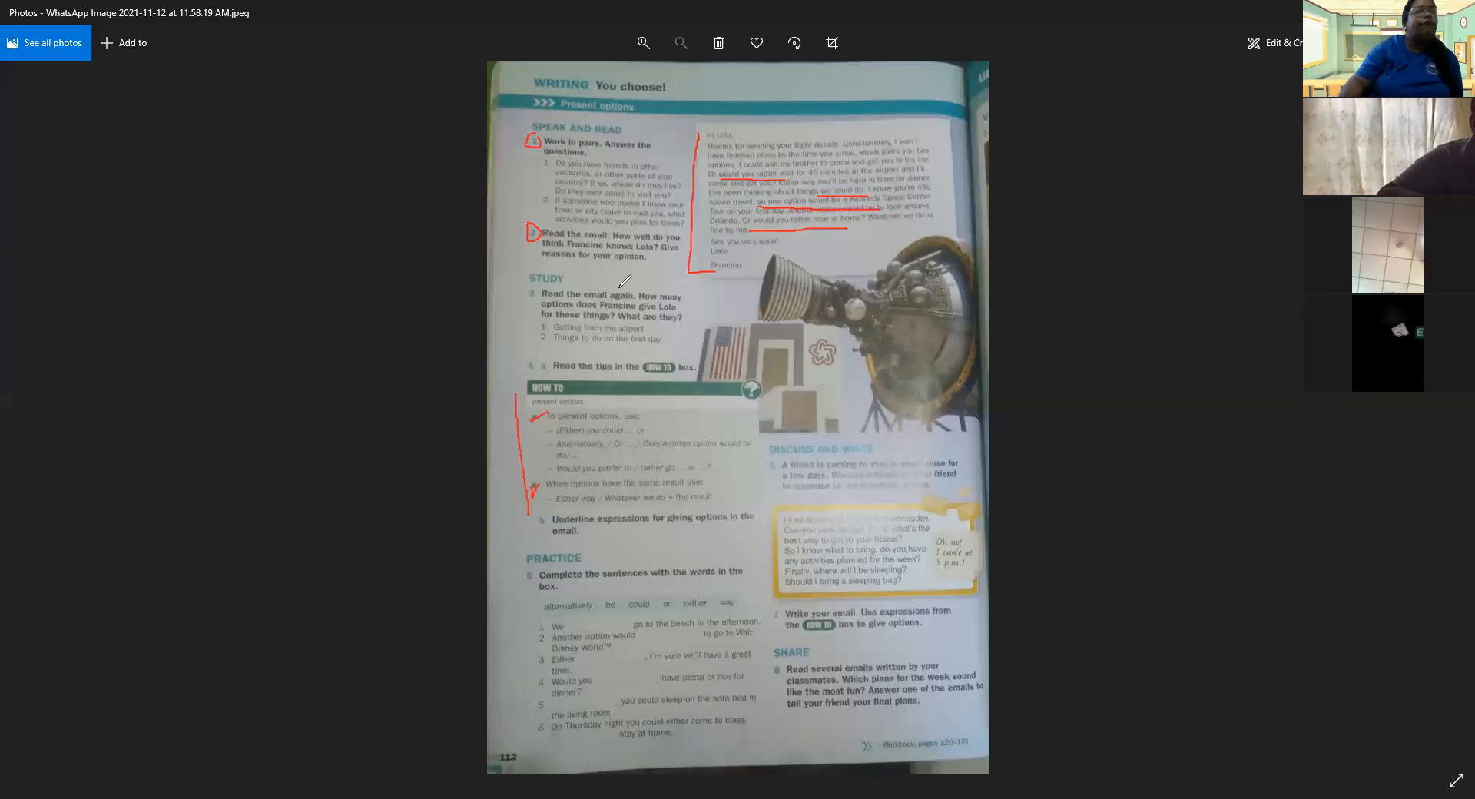
mouse_move(931, 616)
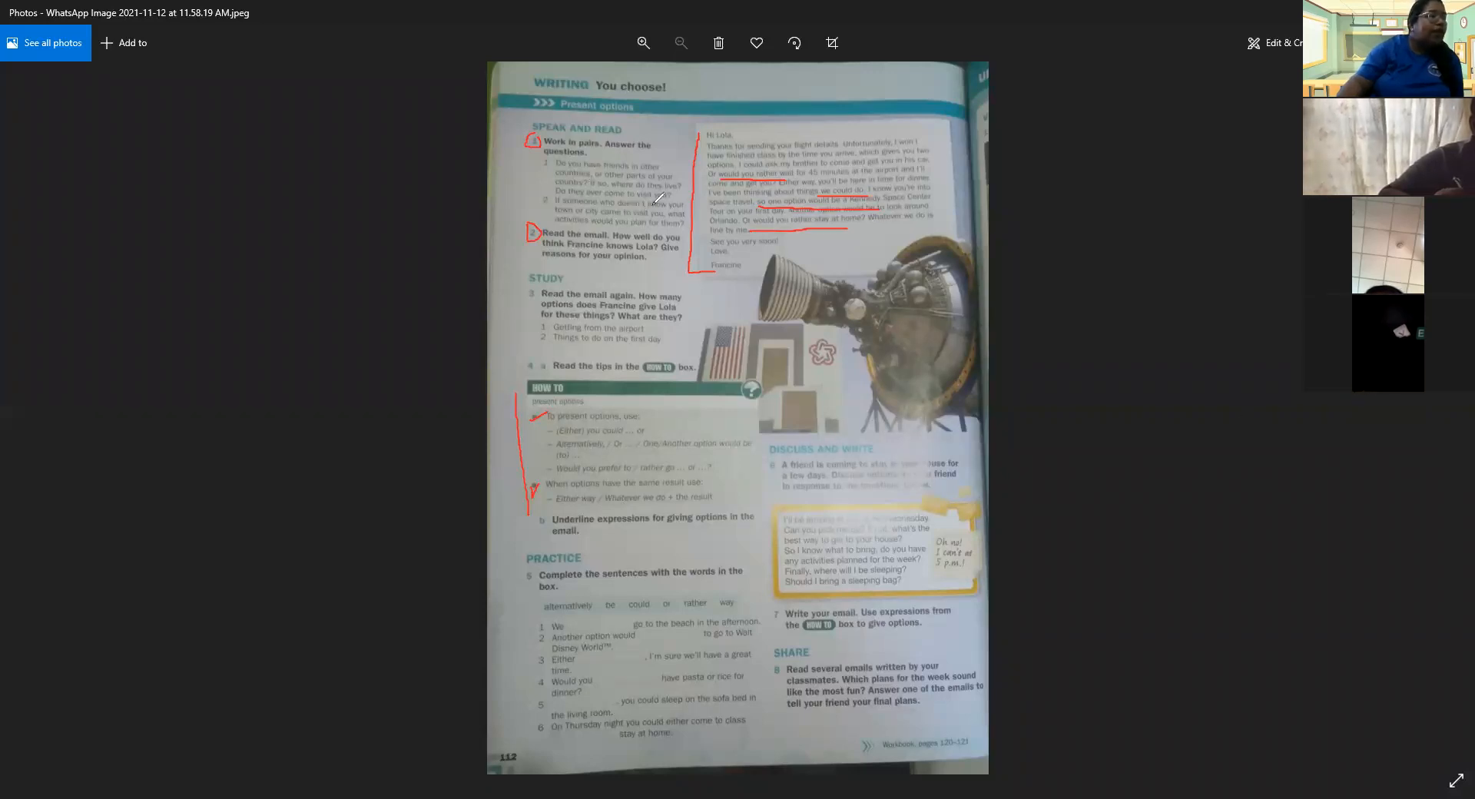
mouse_move(1166, 461)
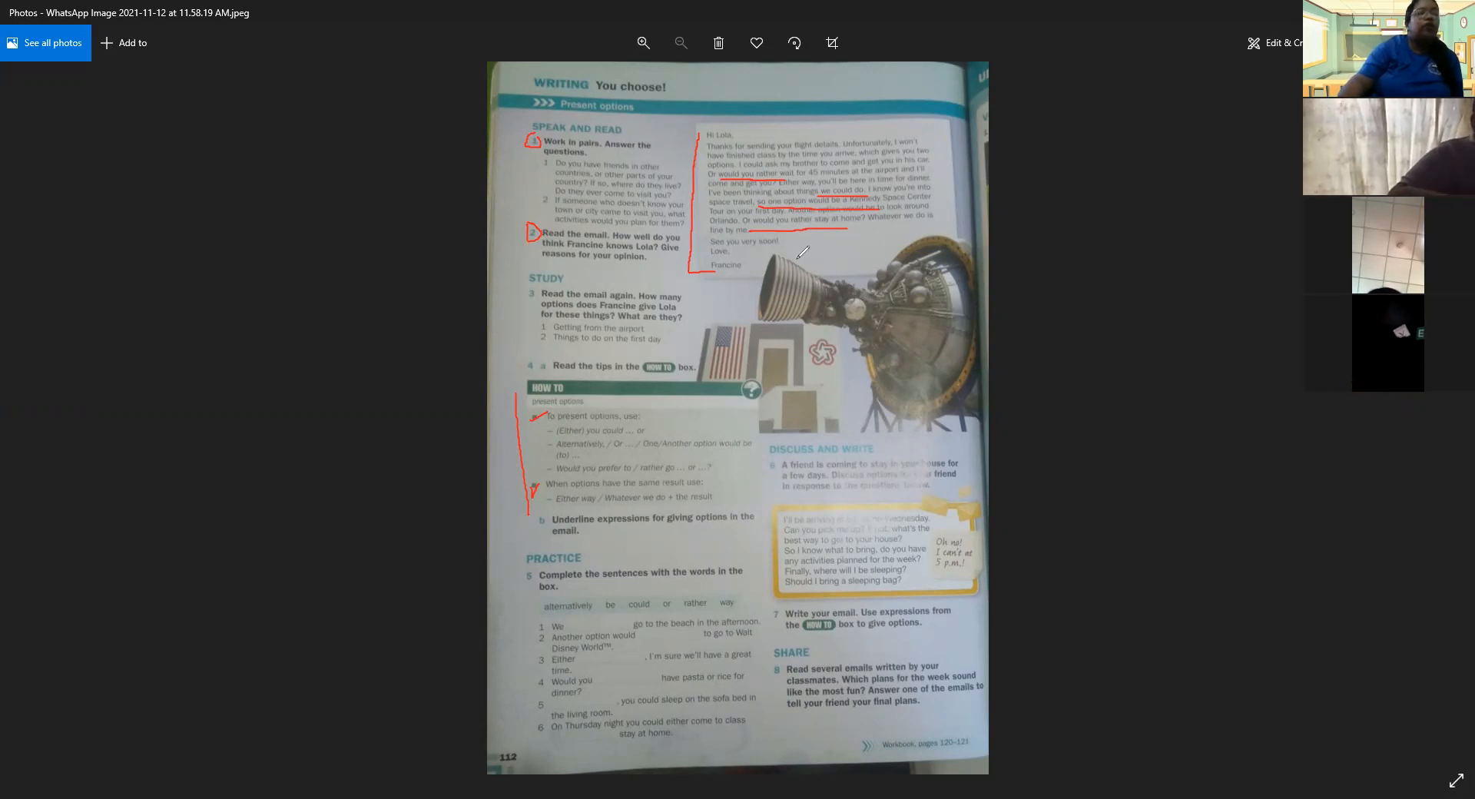
mouse_move(700, 249)
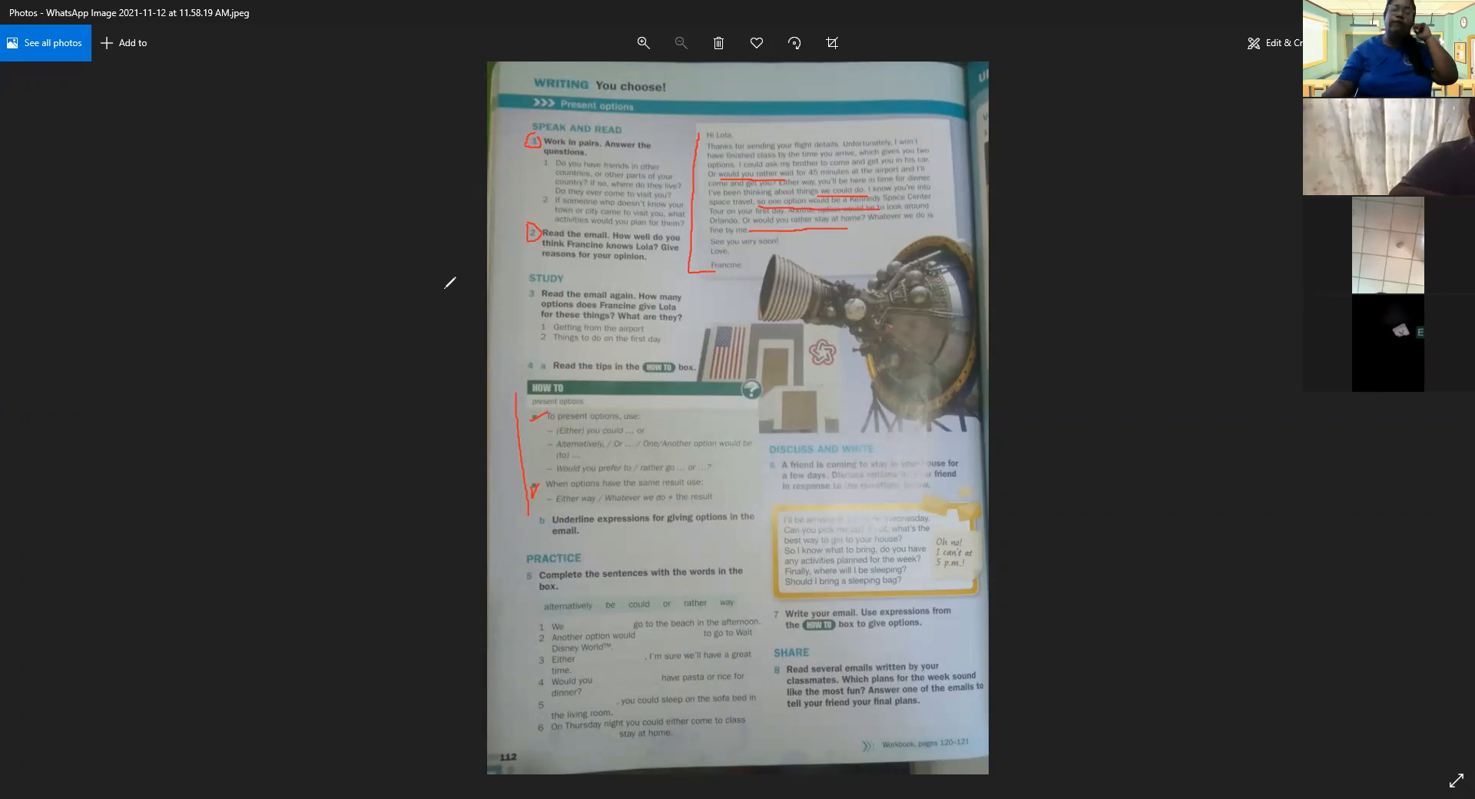
mouse_move(458, 283)
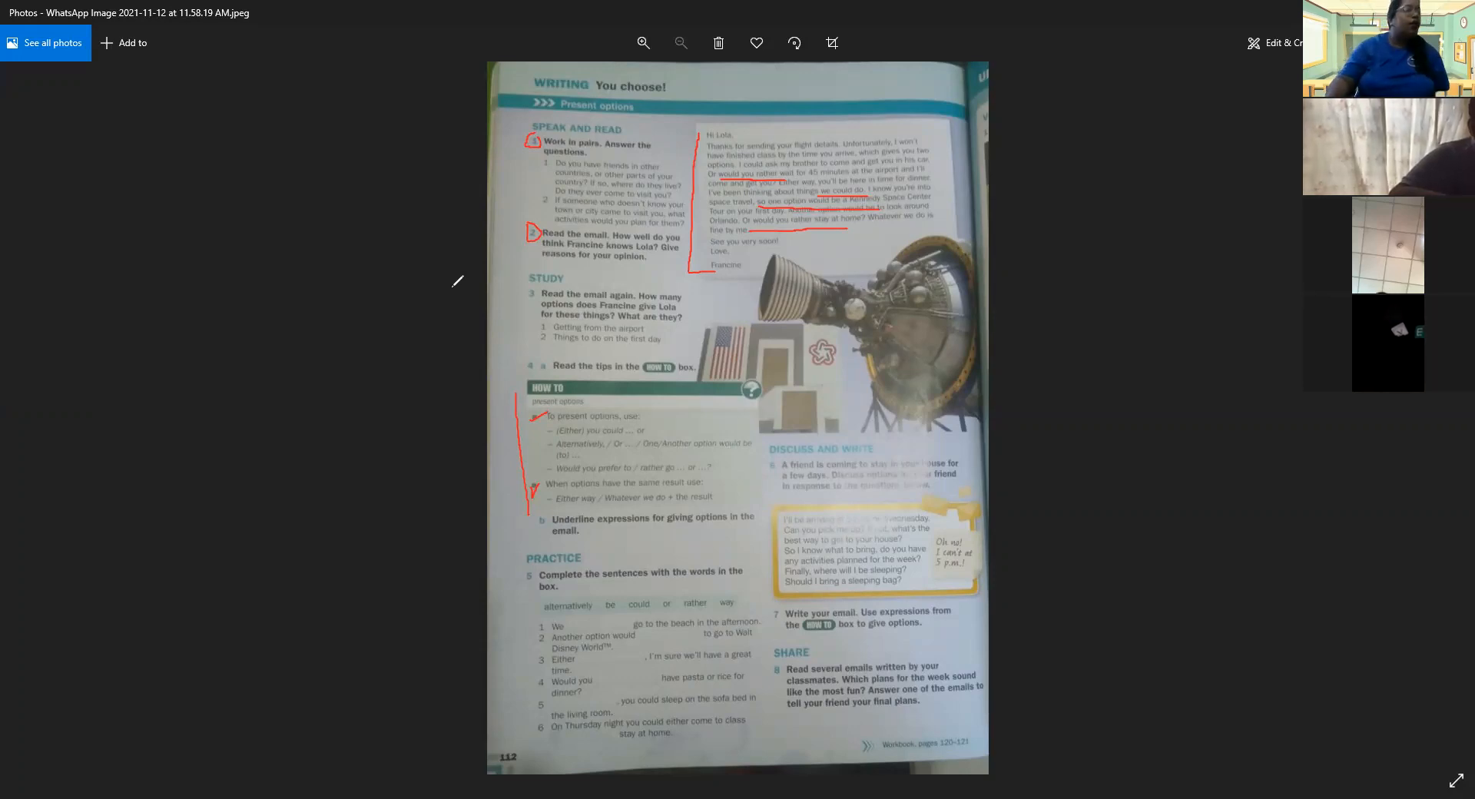
mouse_move(722, 287)
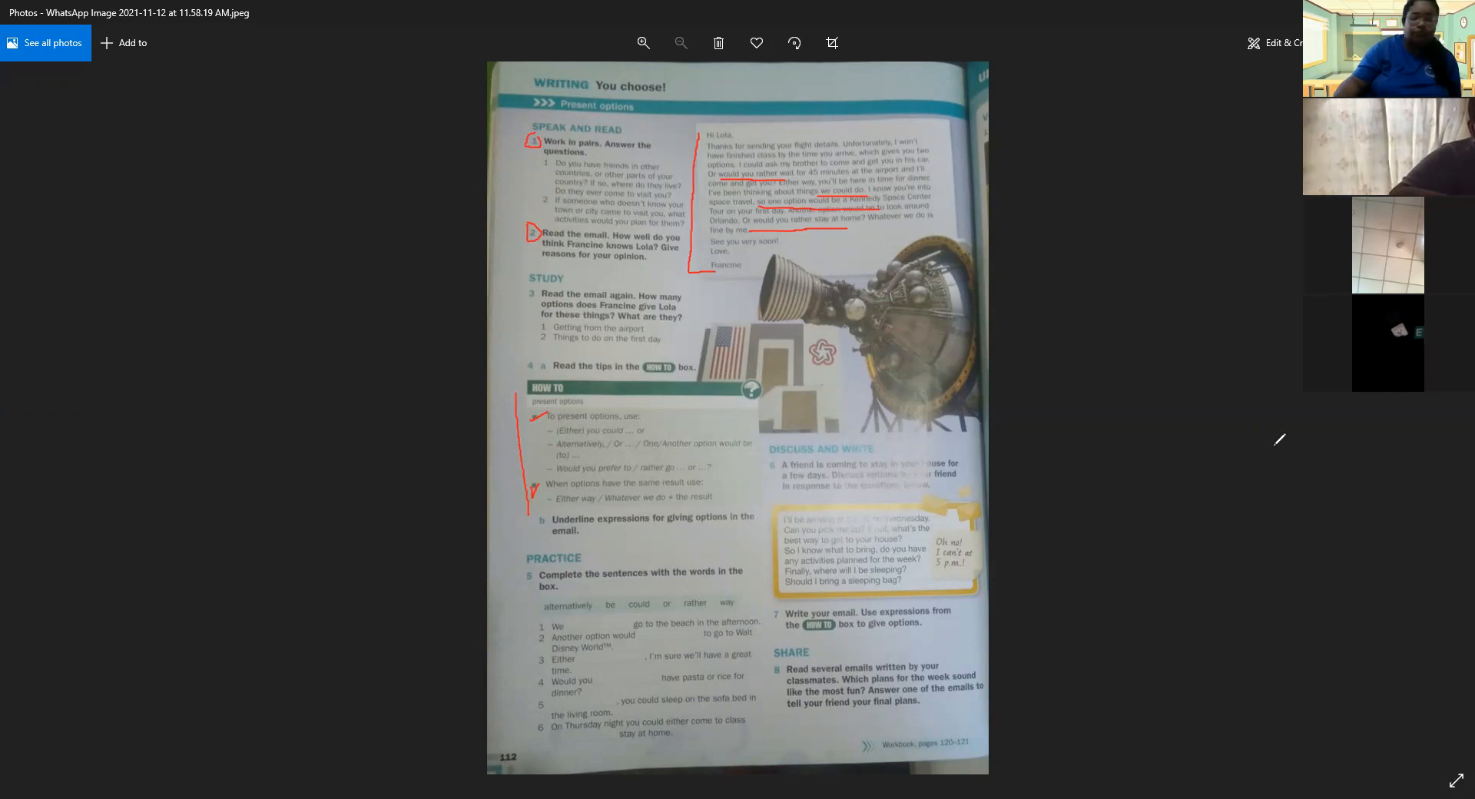
mouse_move(496, 356)
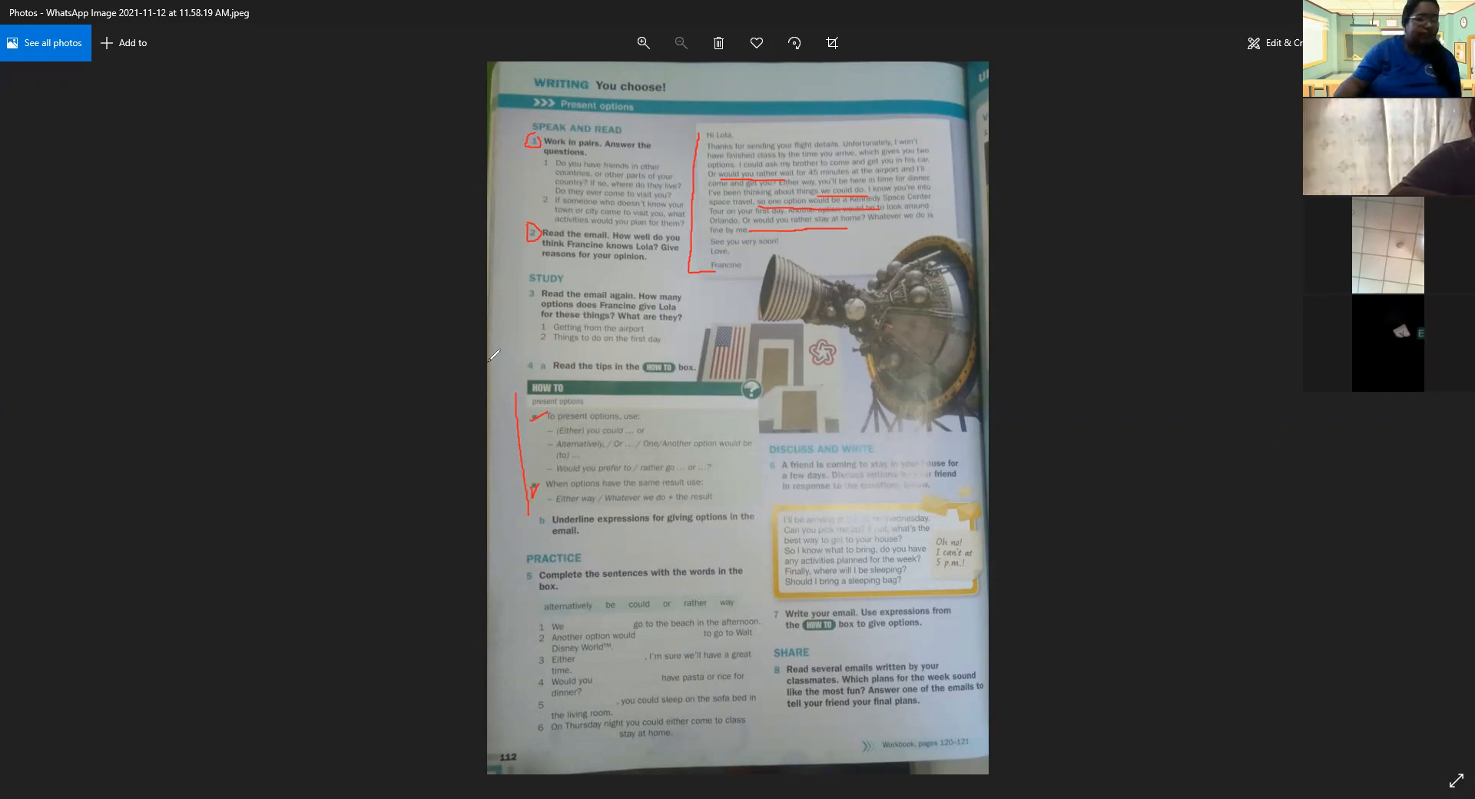
mouse_move(504, 351)
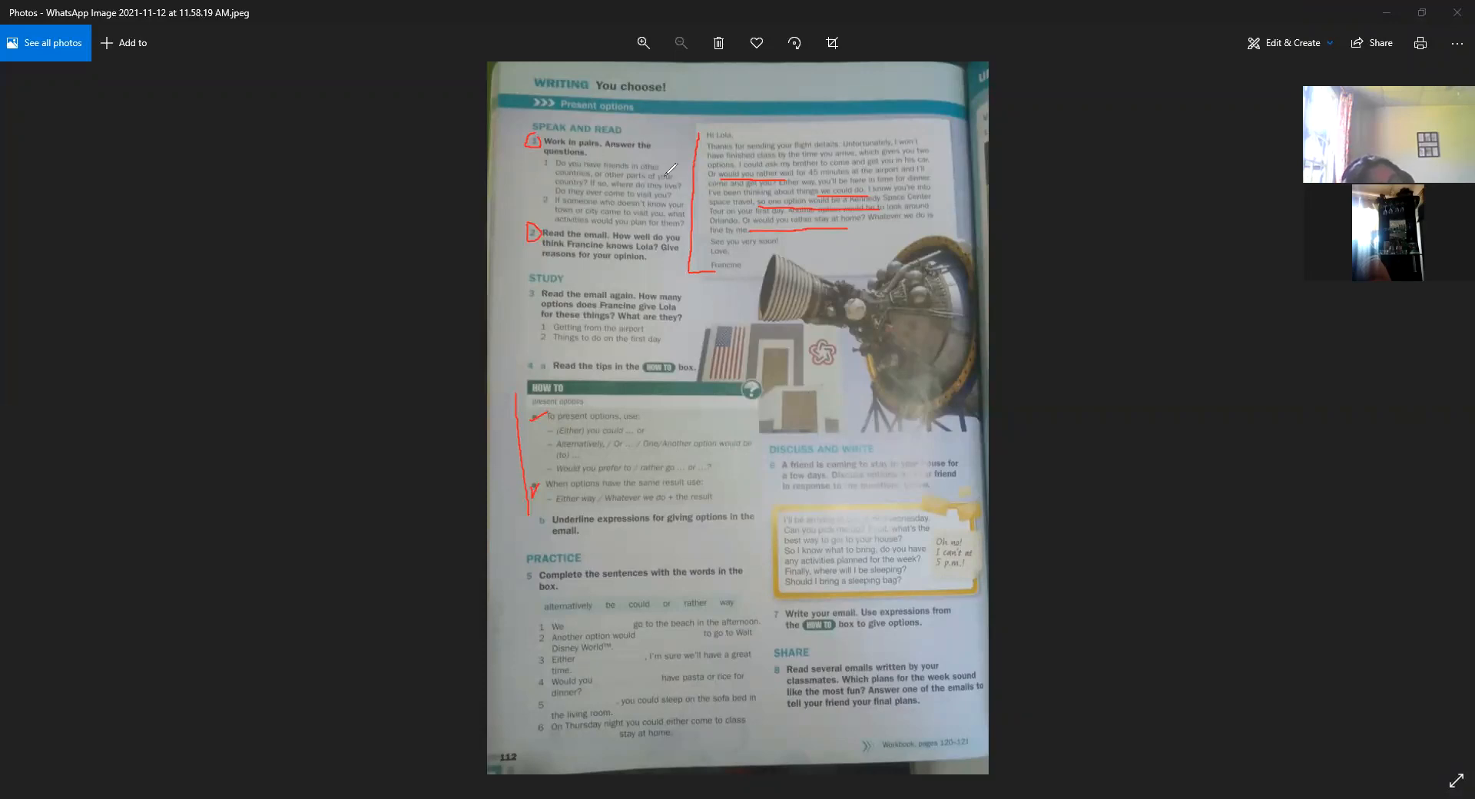
mouse_move(1184, 484)
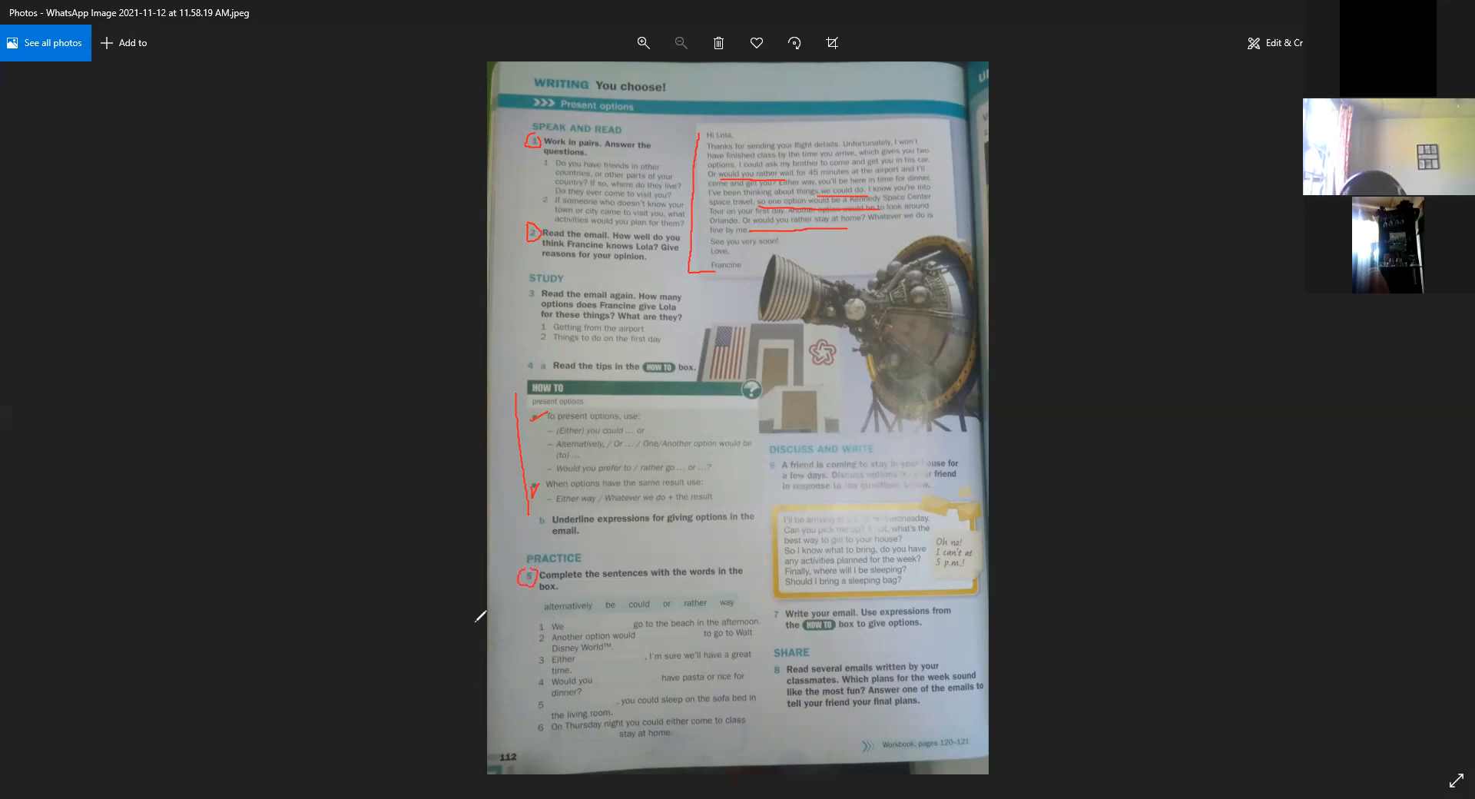
mouse_move(508, 604)
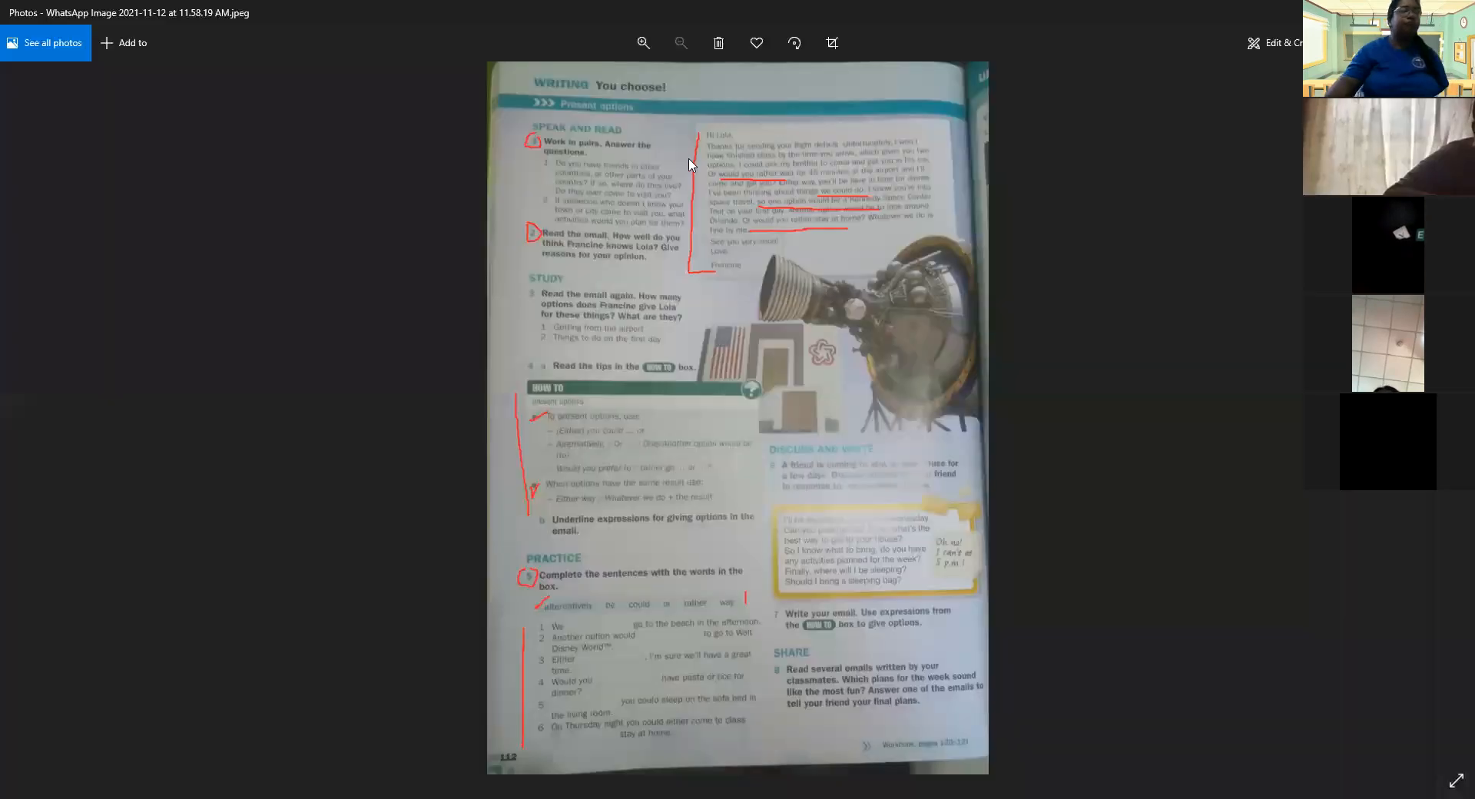
mouse_move(976, 304)
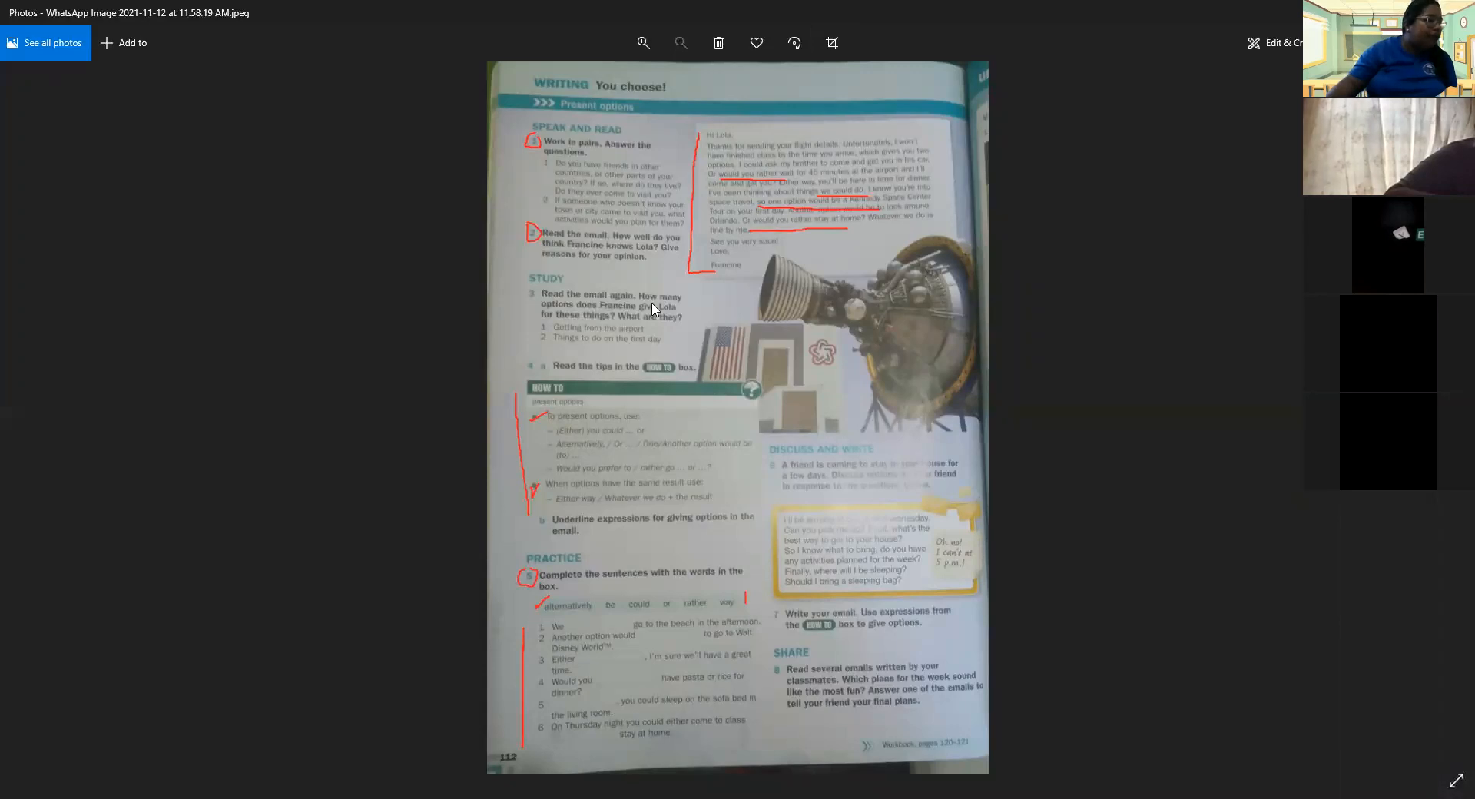
mouse_move(796, 123)
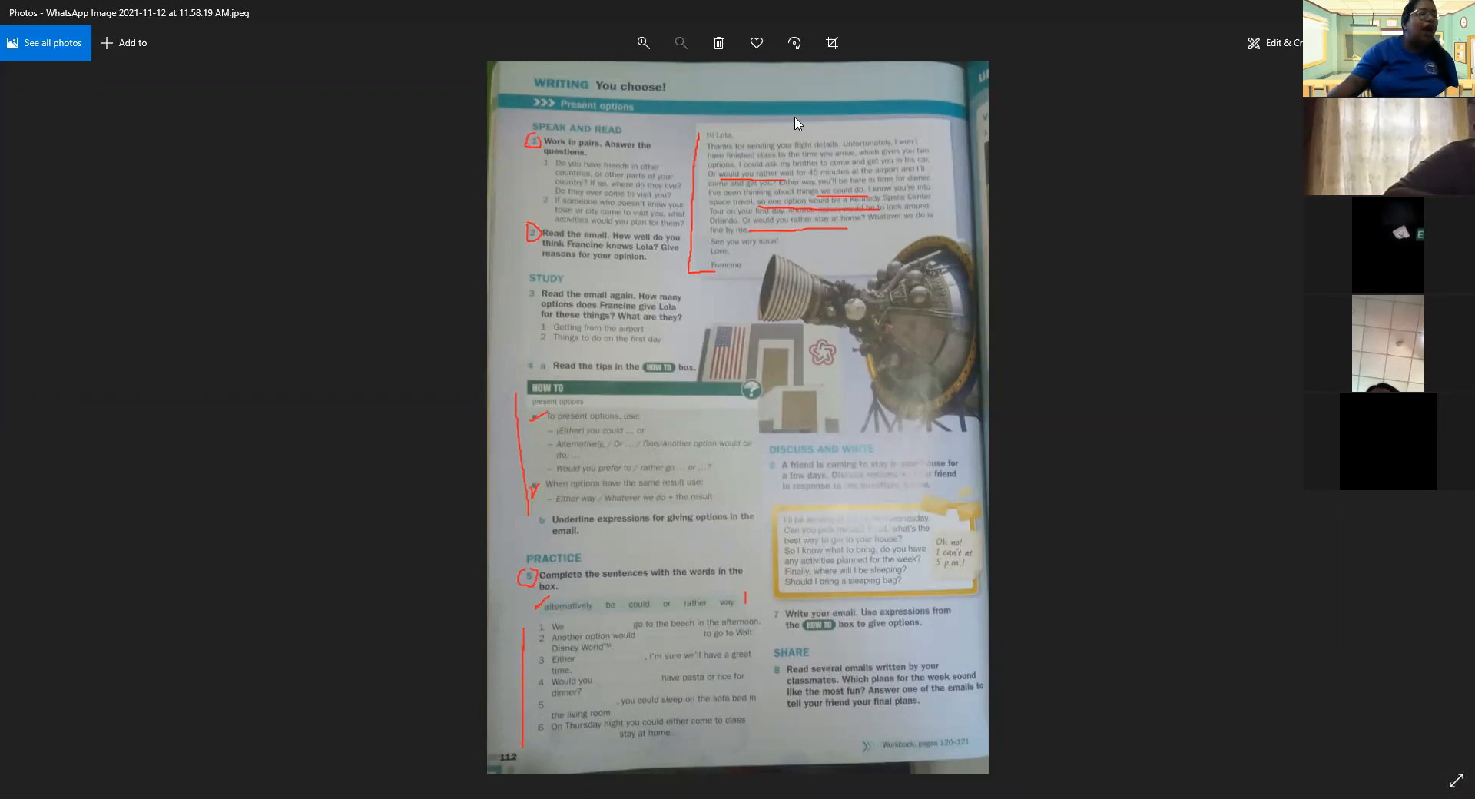
mouse_move(931, 8)
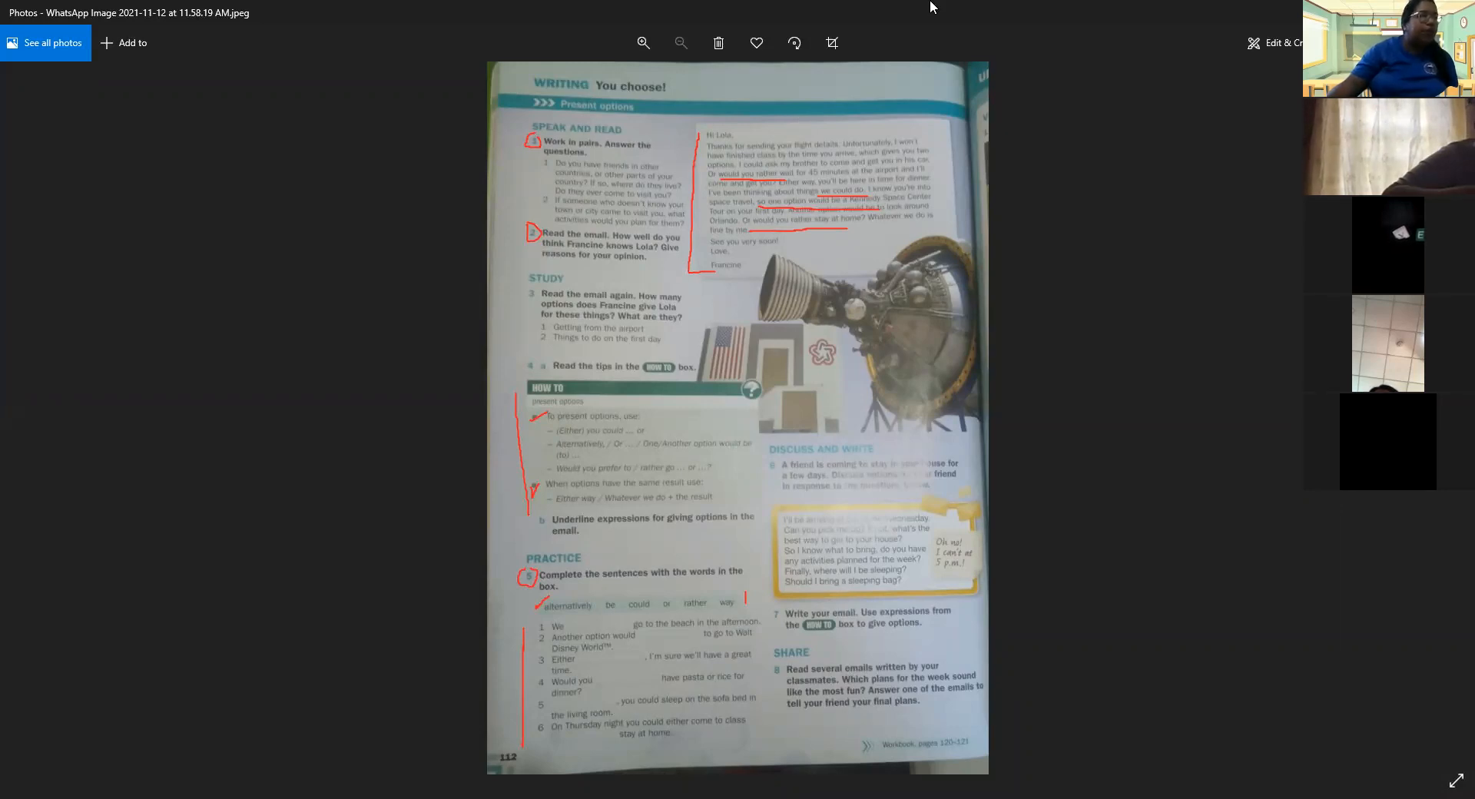
mouse_move(913, 19)
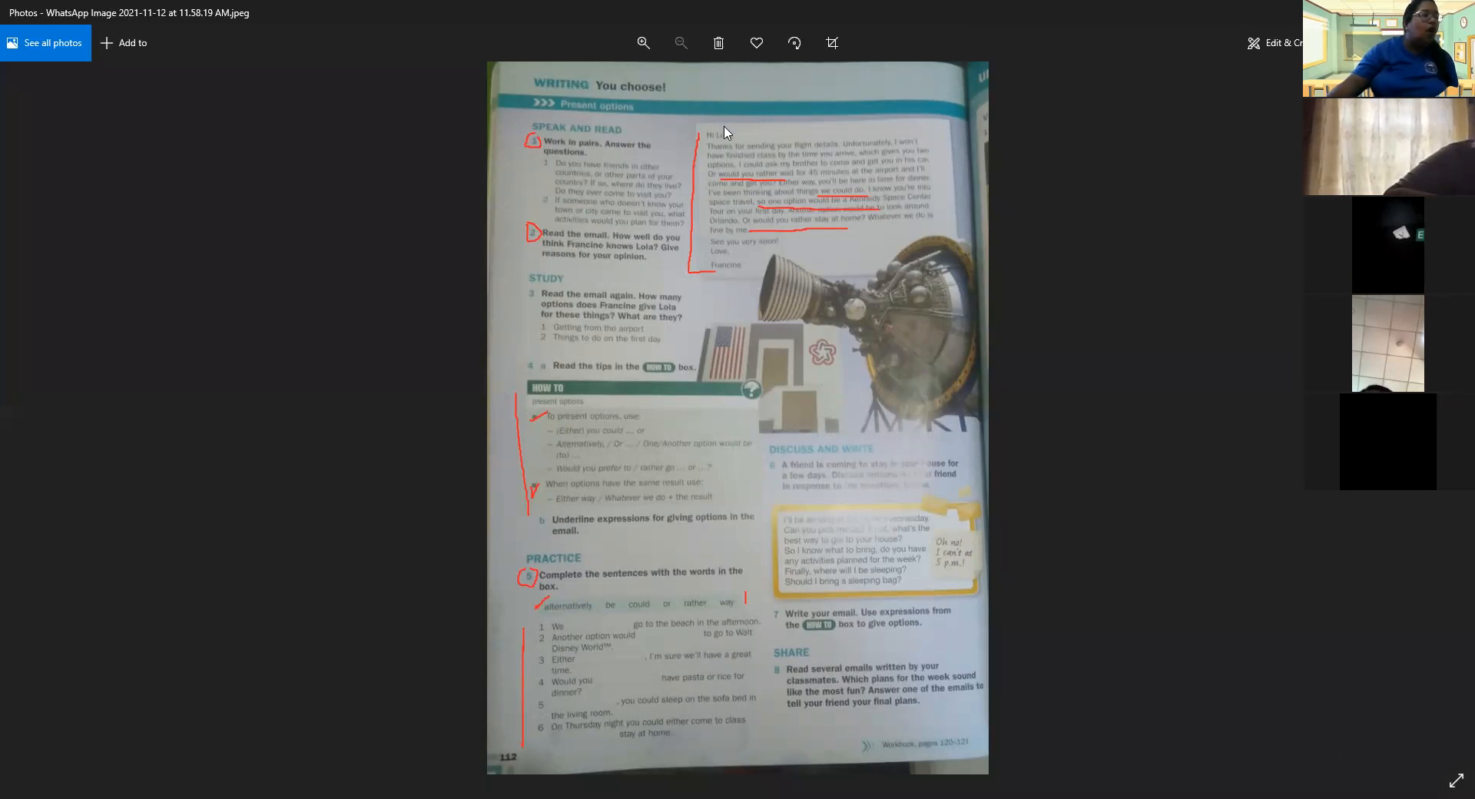
mouse_move(744, 124)
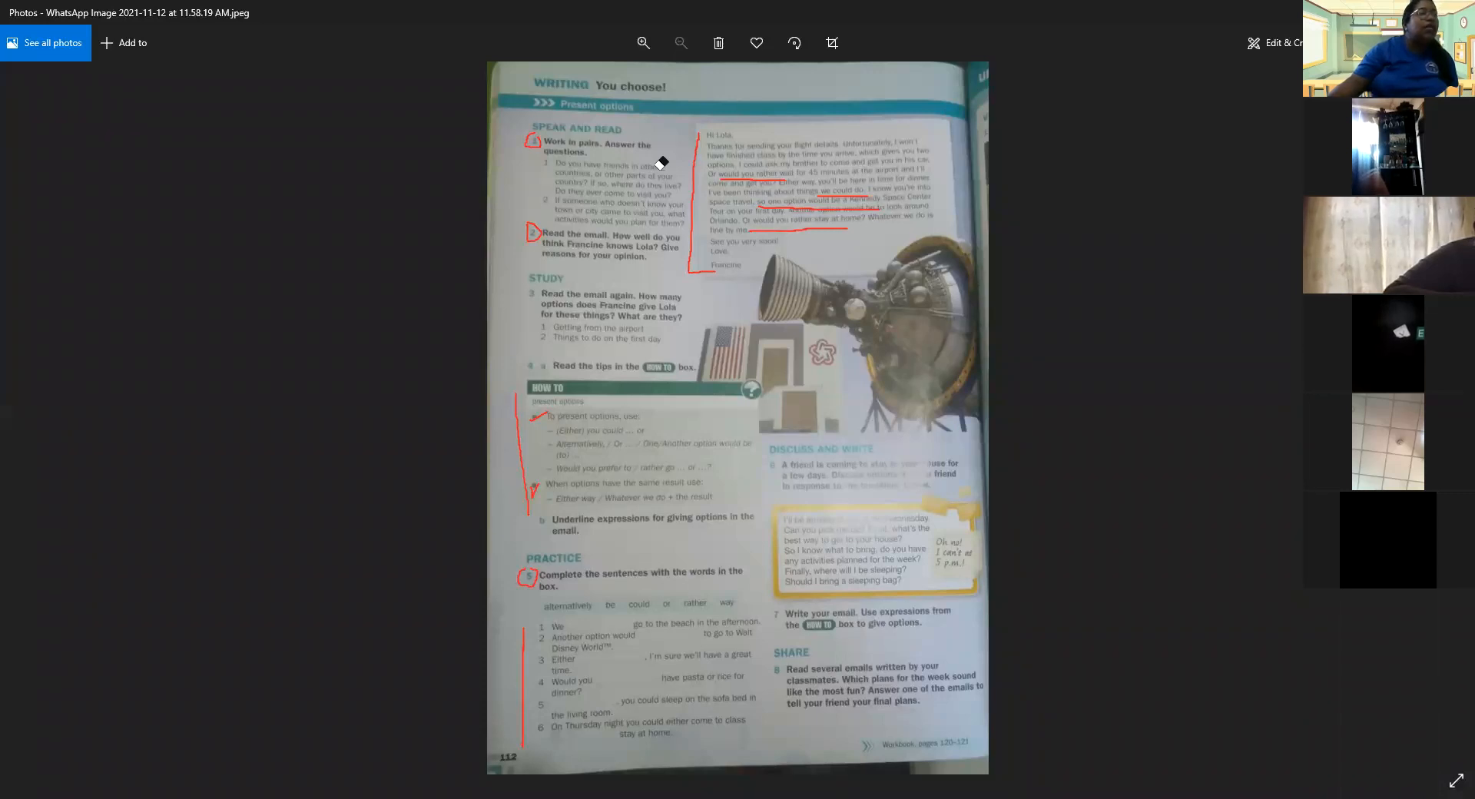
mouse_move(673, 500)
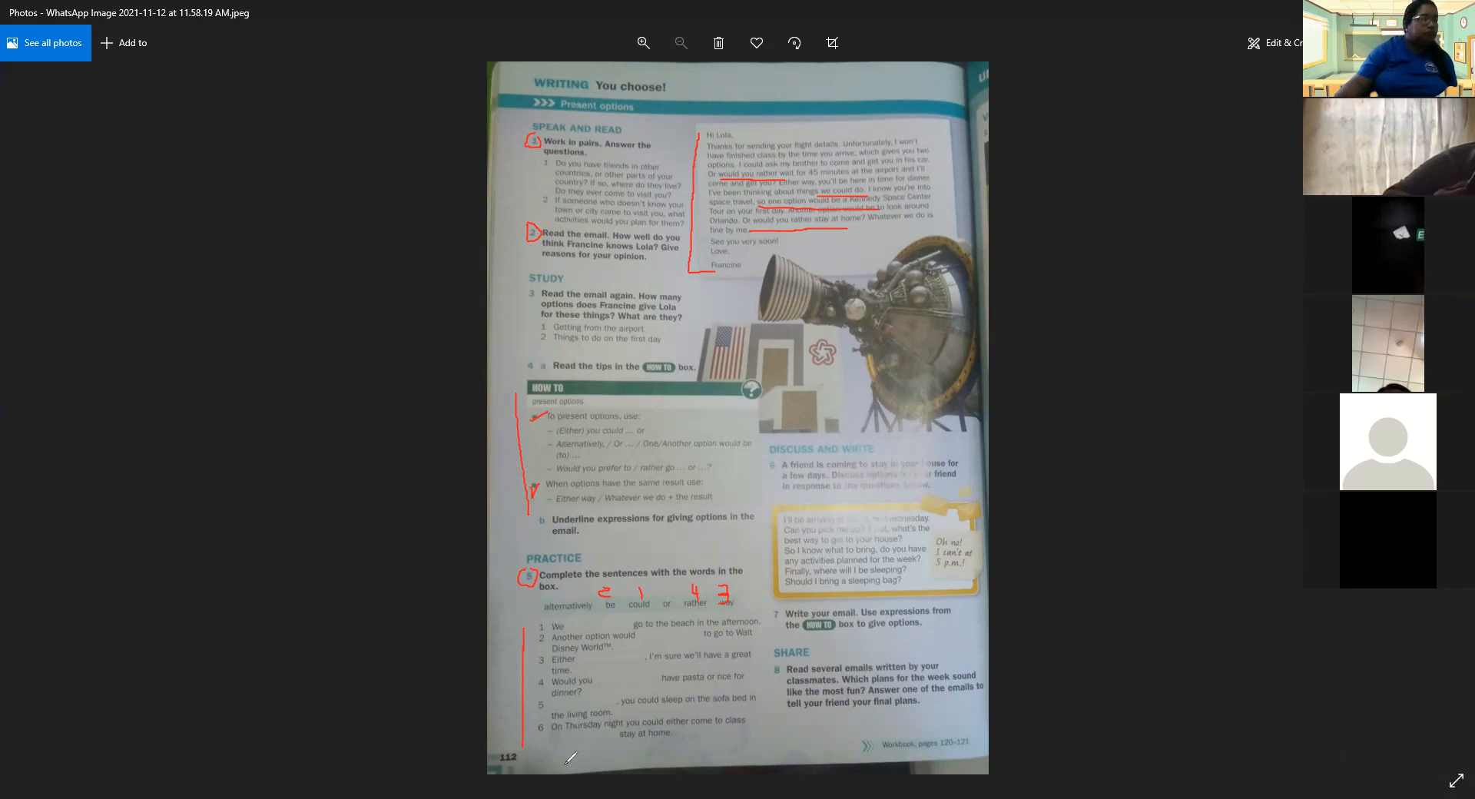
mouse_move(707, 736)
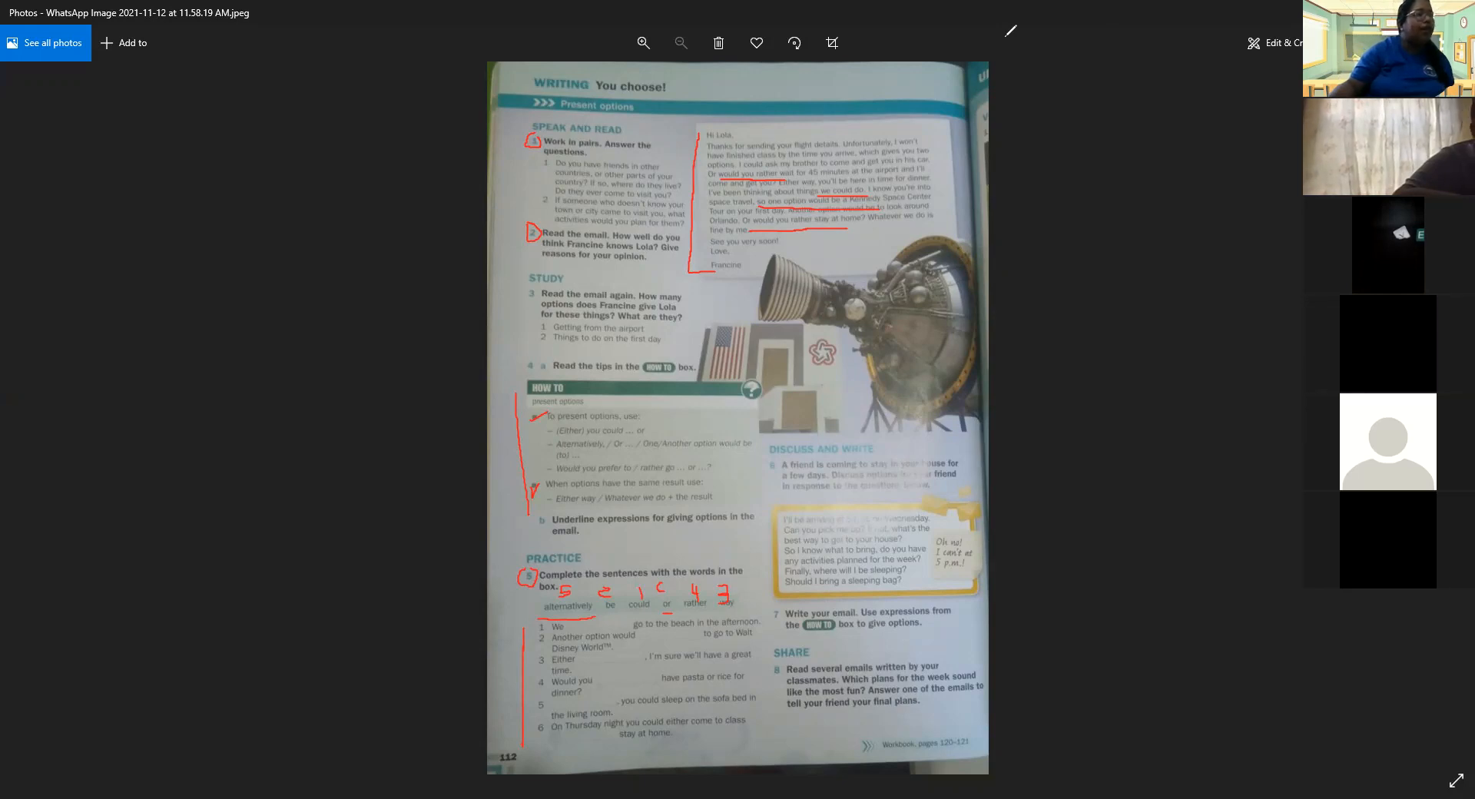
mouse_move(750, 123)
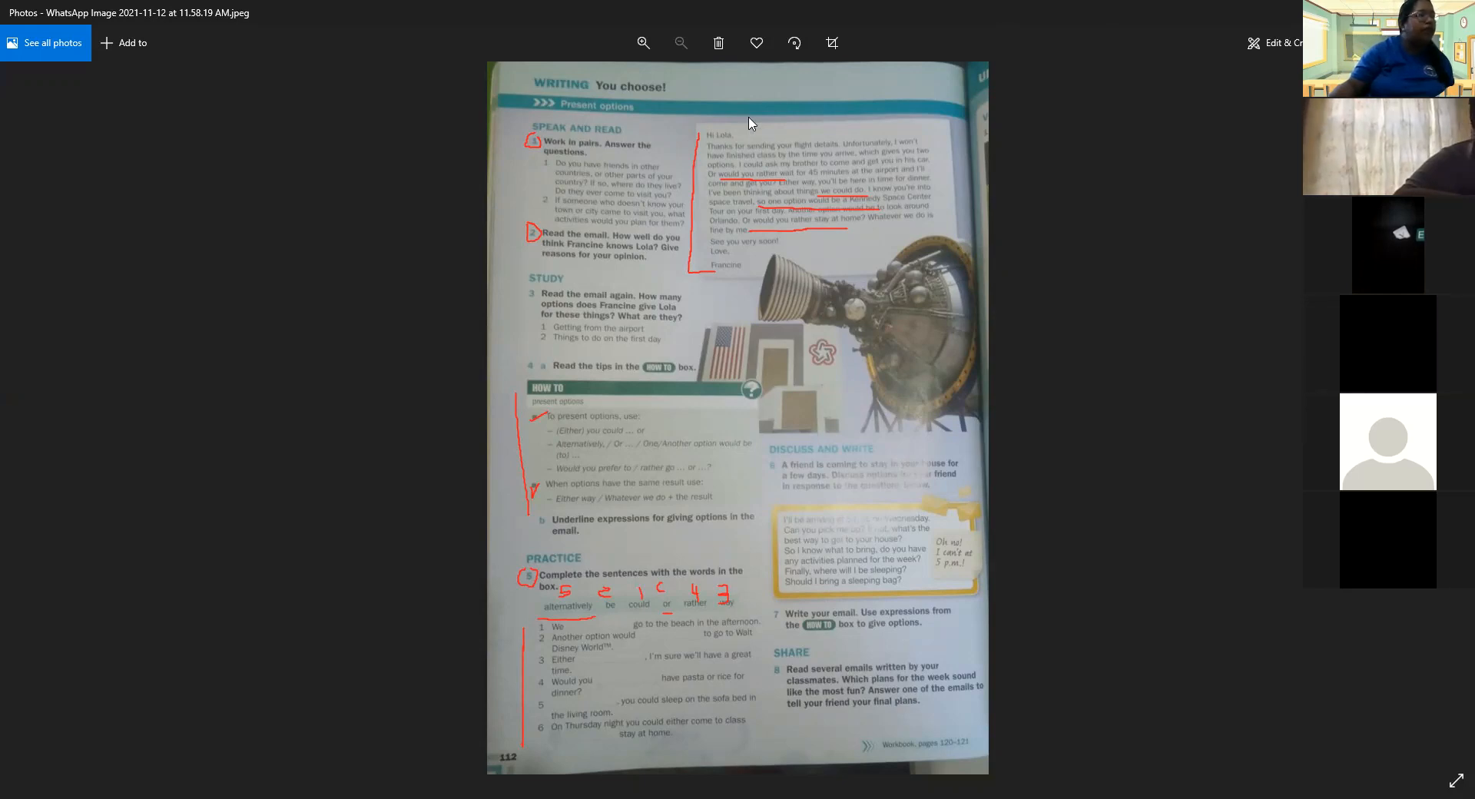